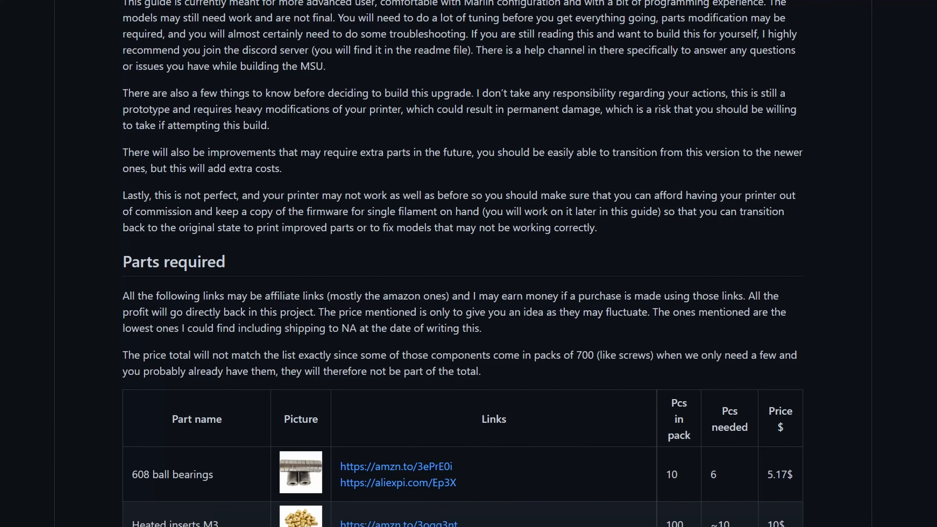
Step: Scroll the build guide's parts table from the 608 ball bearings down to the Nema 17 stepper motor
scroll(down, 3)
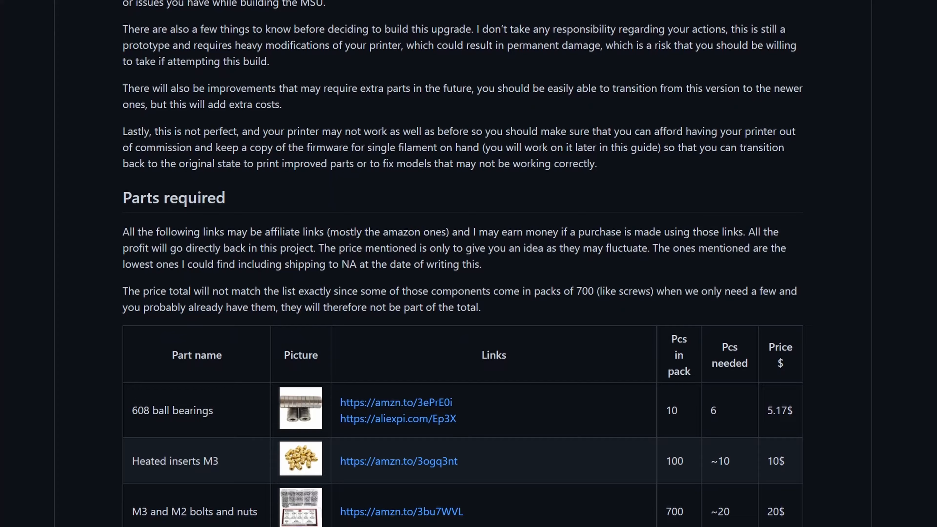
scroll(down, 3)
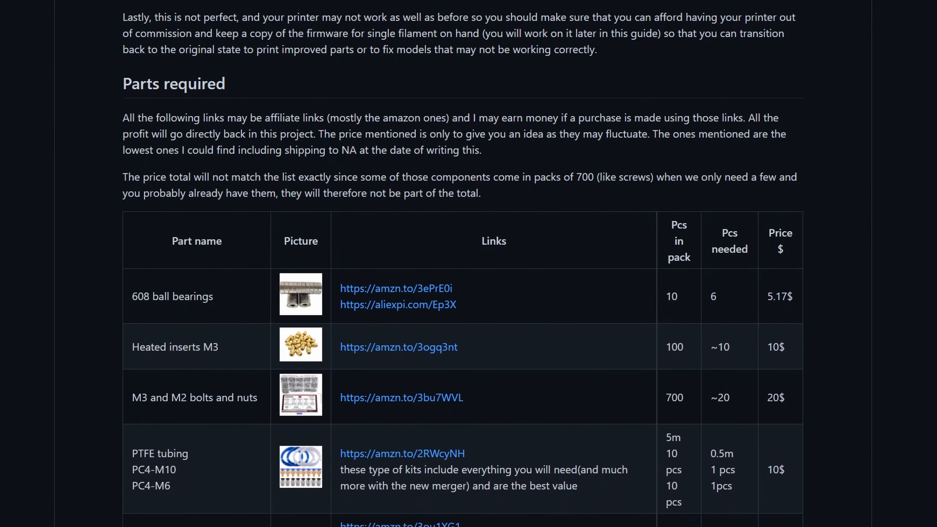
scroll(down, 3)
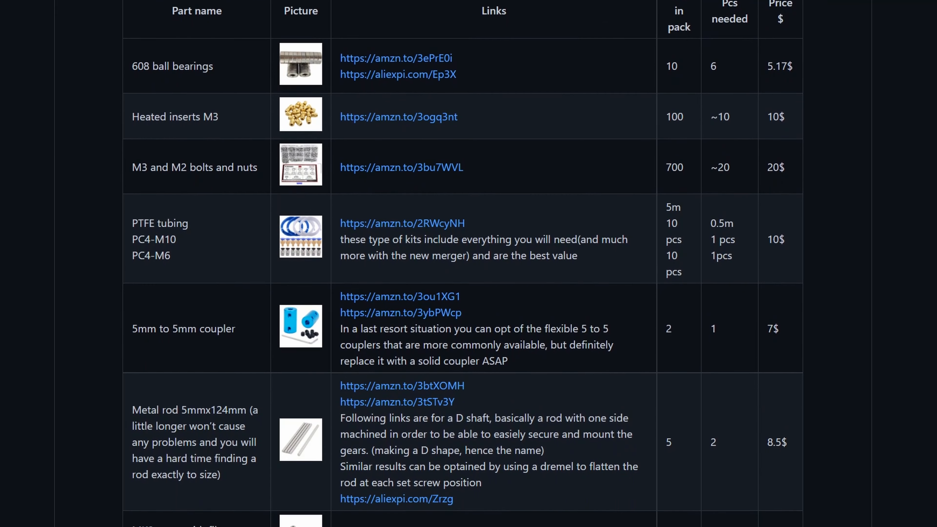
scroll(down, 3)
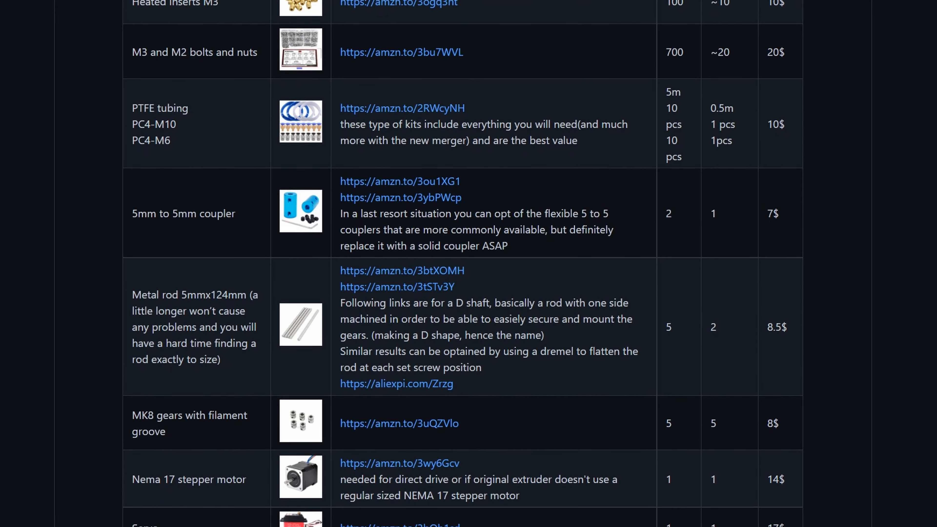
scroll(down, 3)
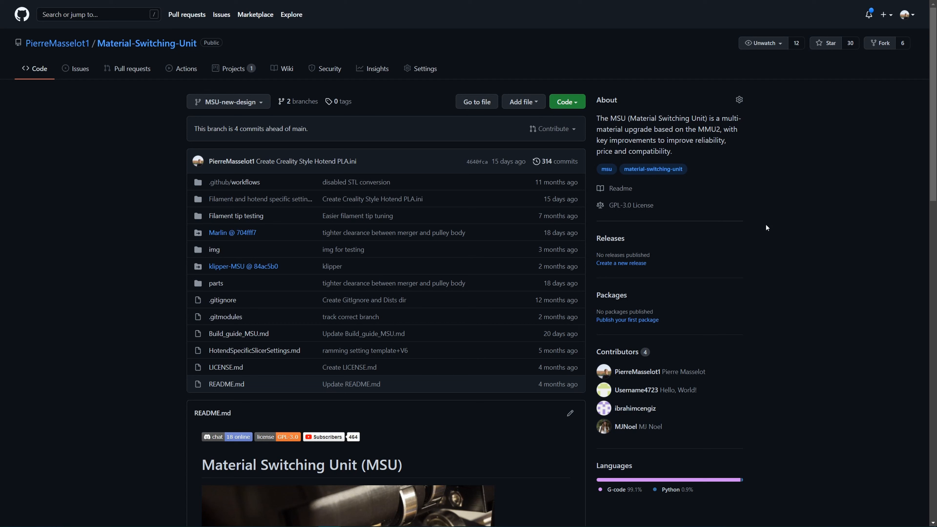
mouse_move(630, 205)
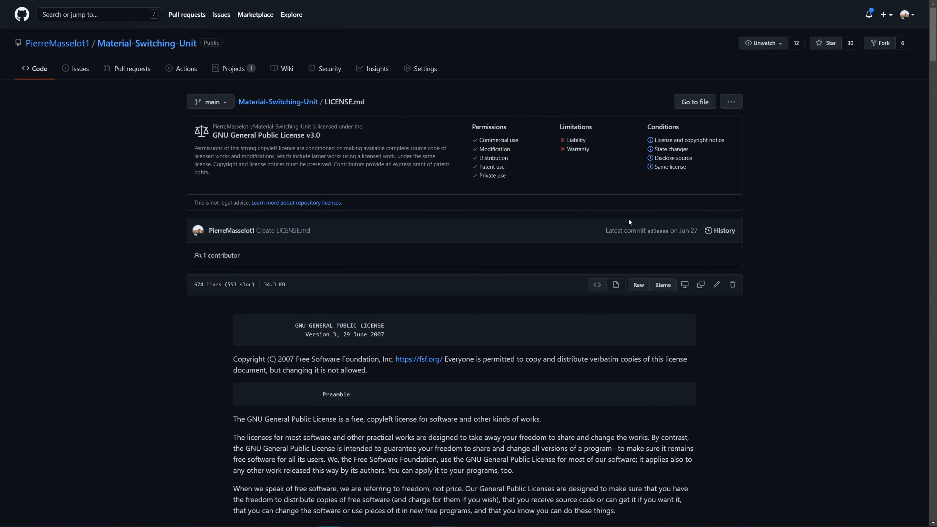
mouse_move(32, 211)
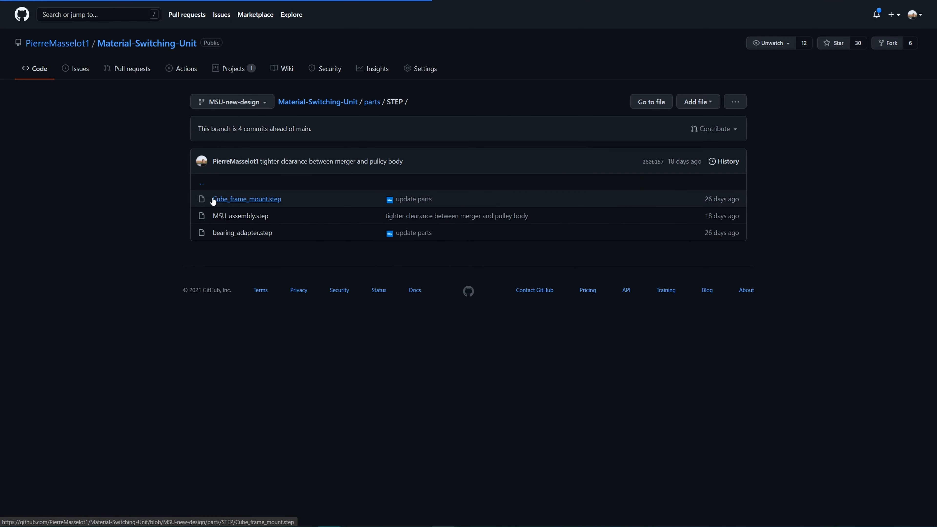
Step: Browse the parts/STEP folder and return to the repository root
click(371, 102)
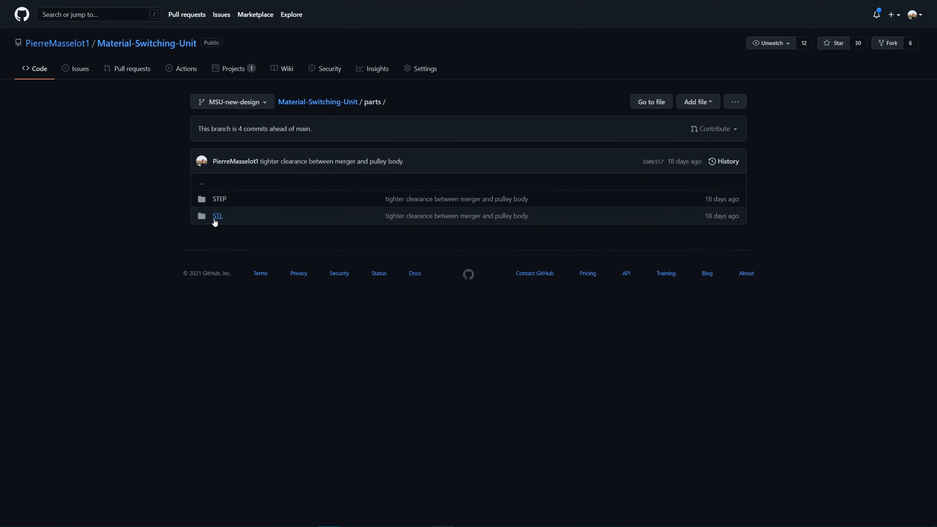
click(217, 216)
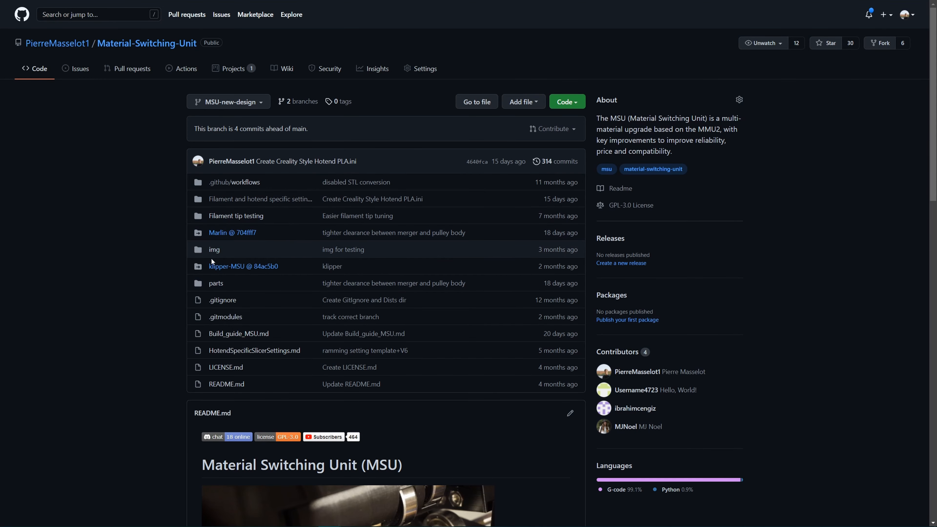
click(239, 334)
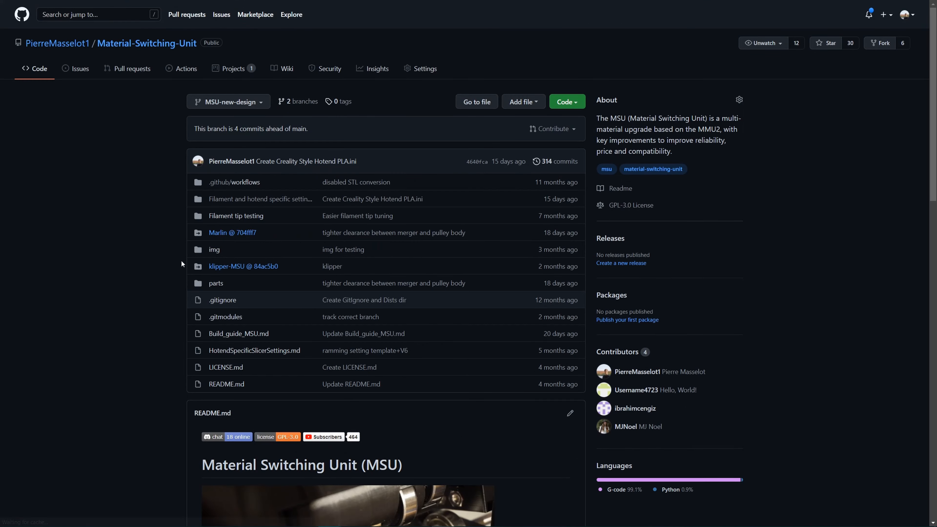
Step: Follow the Marlin @ 704fff7 submodule link and look over the firmware fork
click(226, 232)
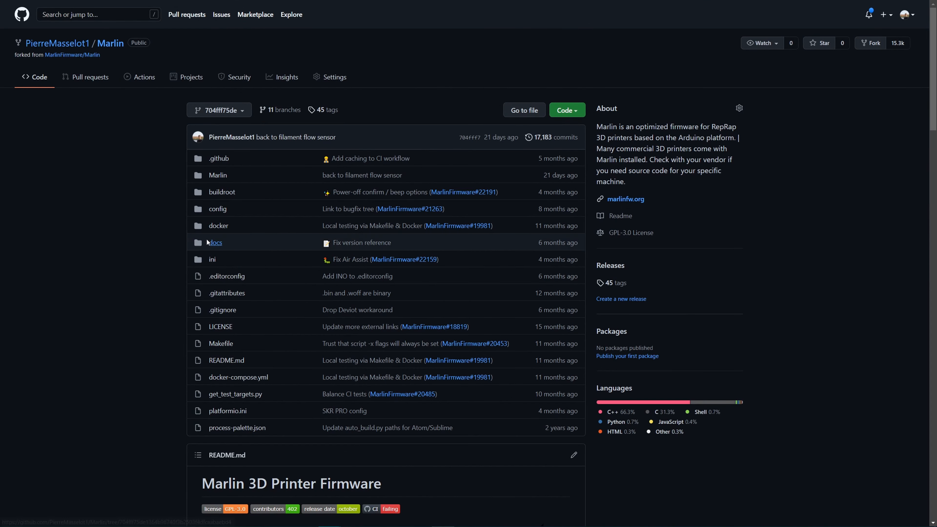
scroll(down, 3)
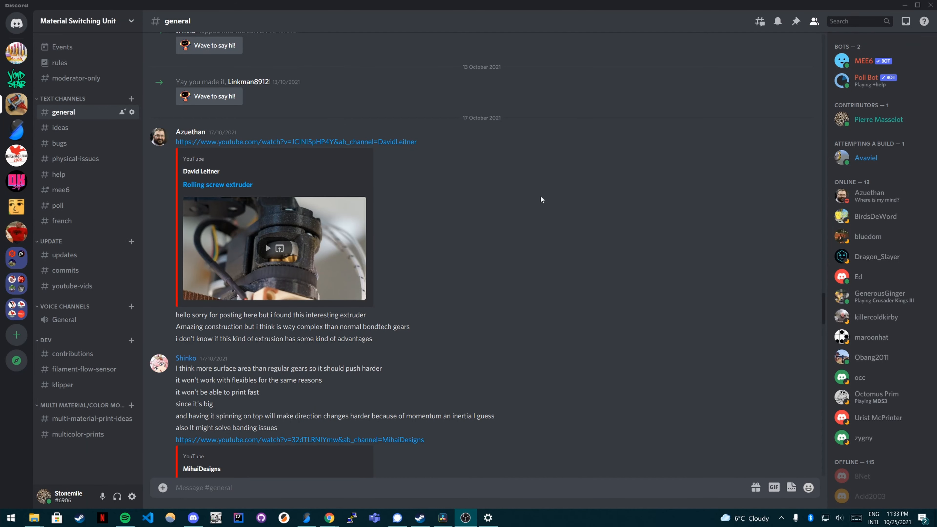
Step: Scroll the #general channel toward the discussion about removing idler bearings
scroll(down, 3)
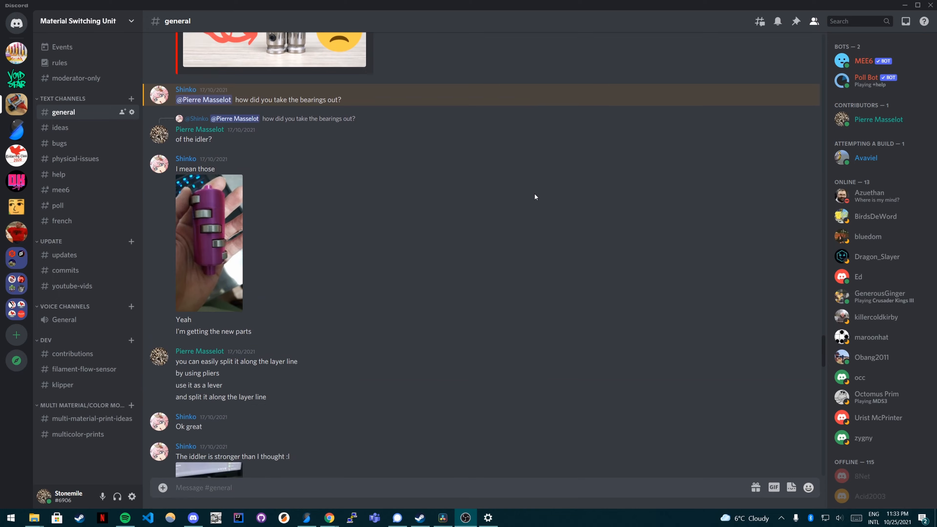